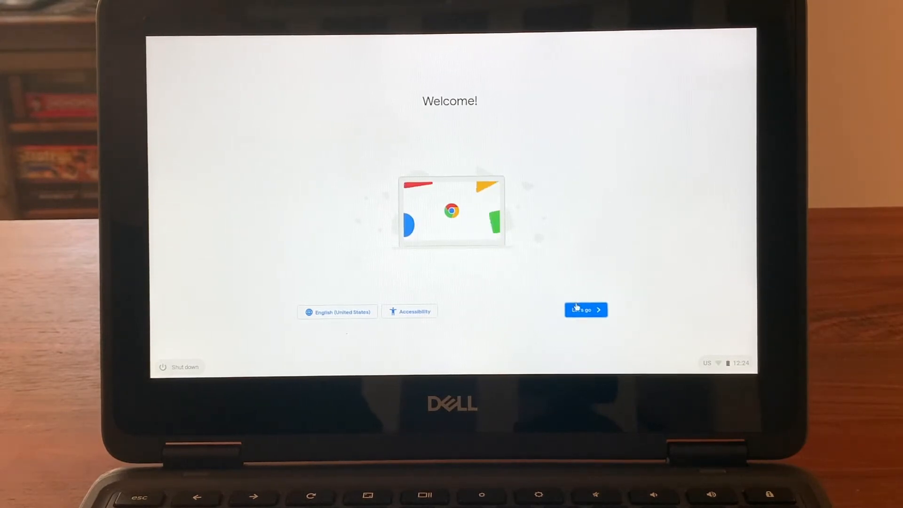
Start setup from the Welcome screen with "Let's go"
click(585, 310)
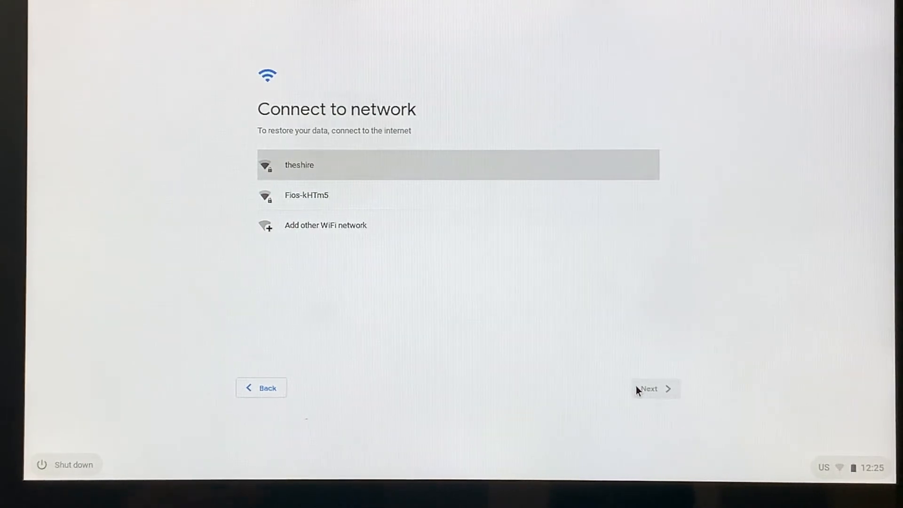
mouse_move(318, 92)
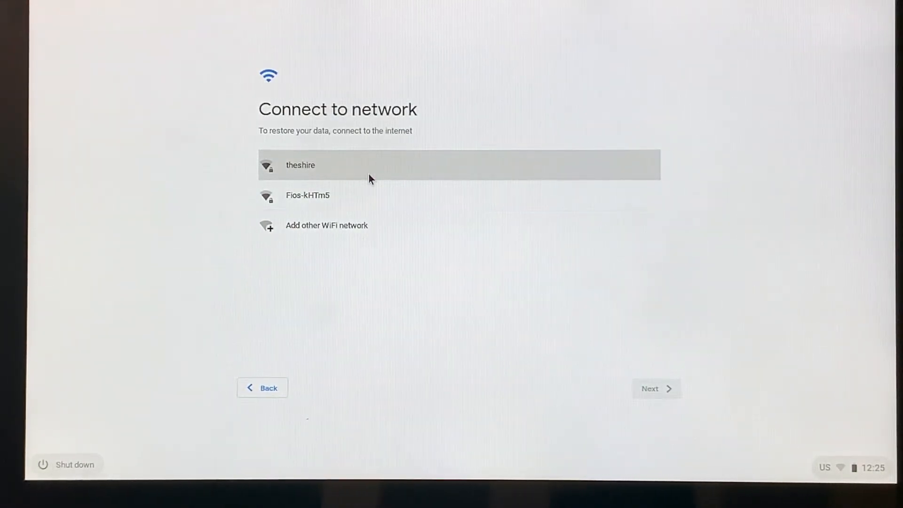
mouse_move(362, 177)
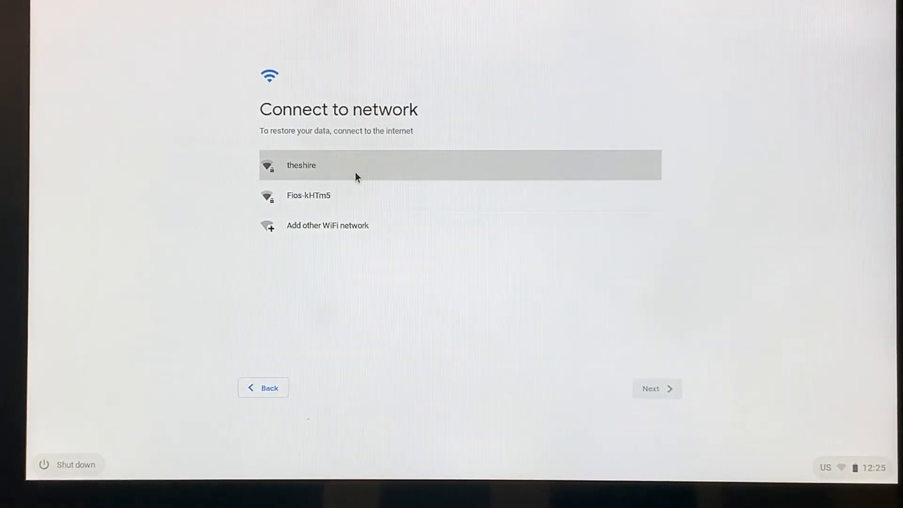
mouse_move(367, 204)
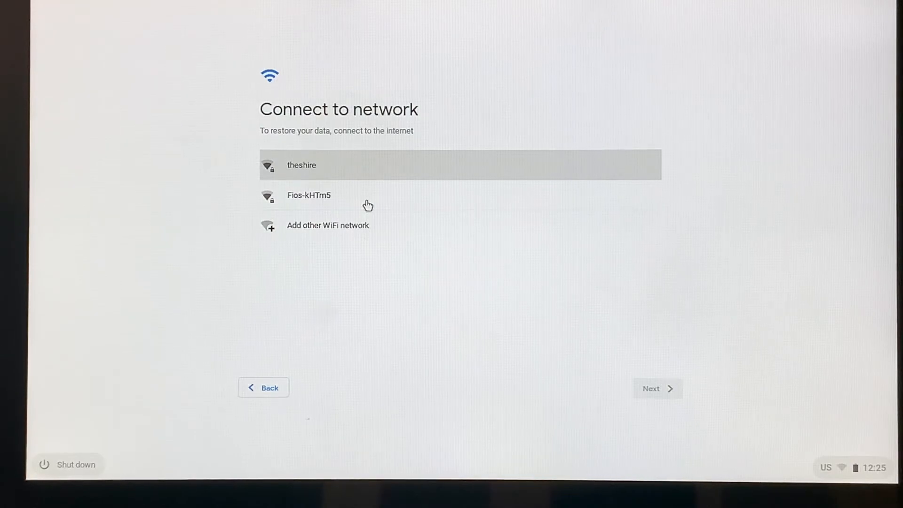
click(308, 195)
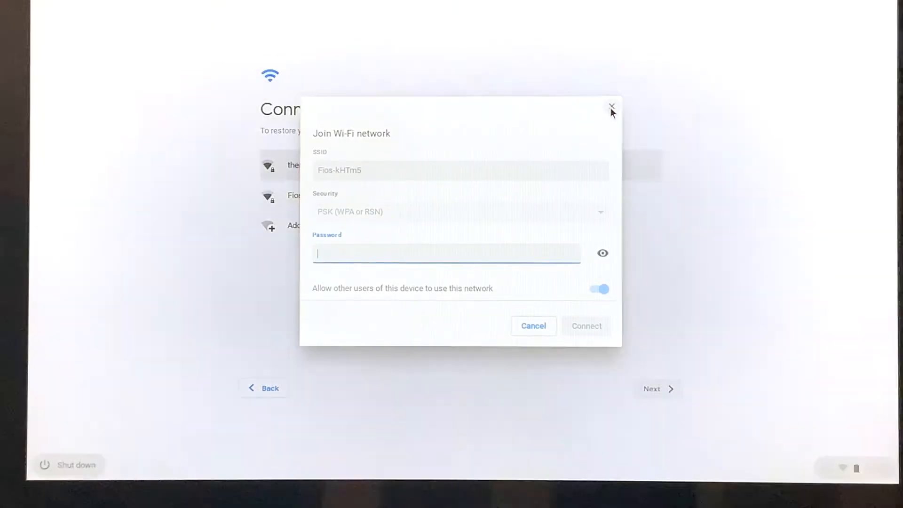
click(611, 108)
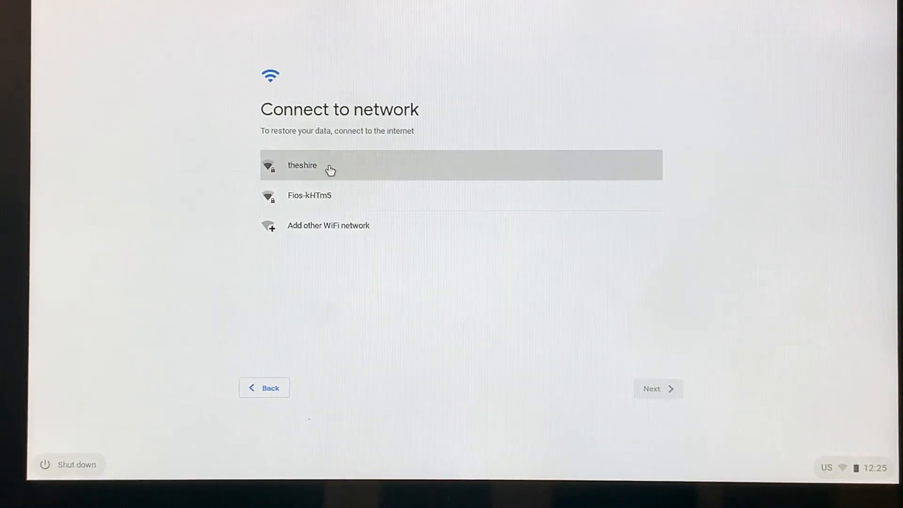
mouse_move(653, 397)
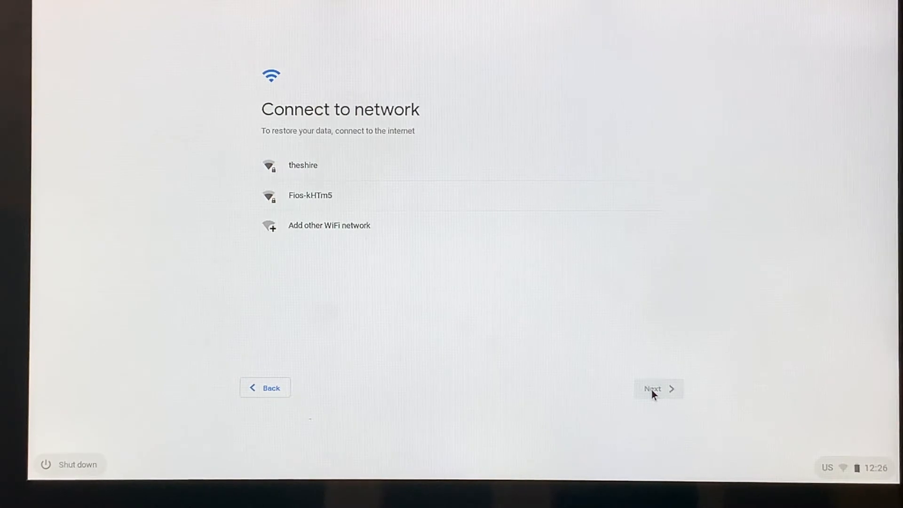
mouse_move(279, 63)
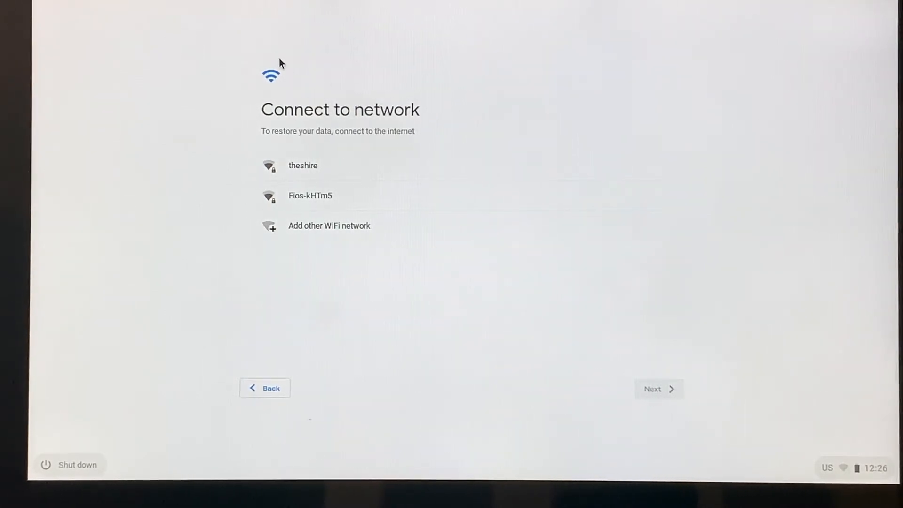
mouse_move(648, 392)
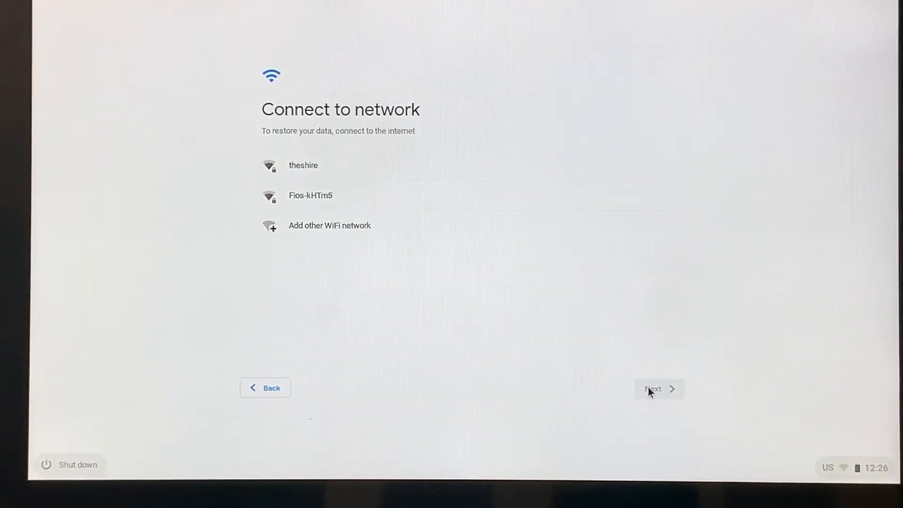
mouse_move(333, 171)
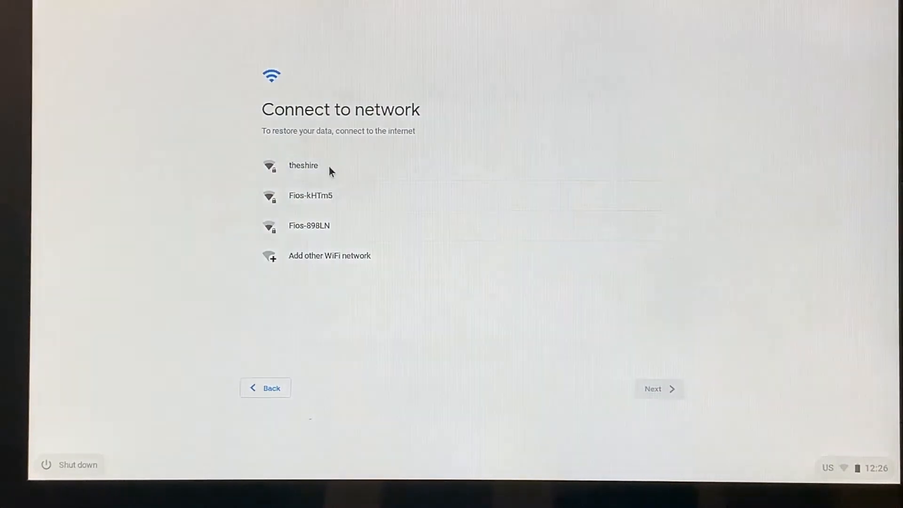
Select theshire and connect using the entered Wi-Fi password
click(303, 166)
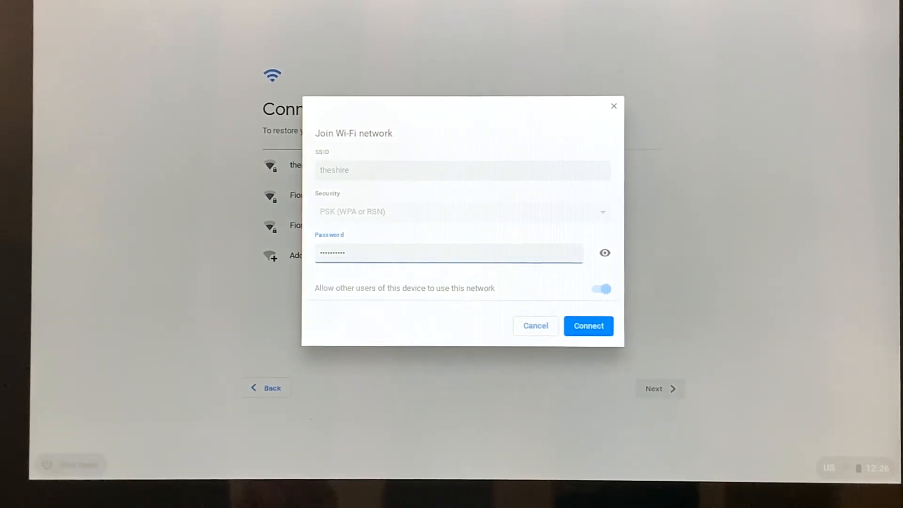
mouse_move(524, 204)
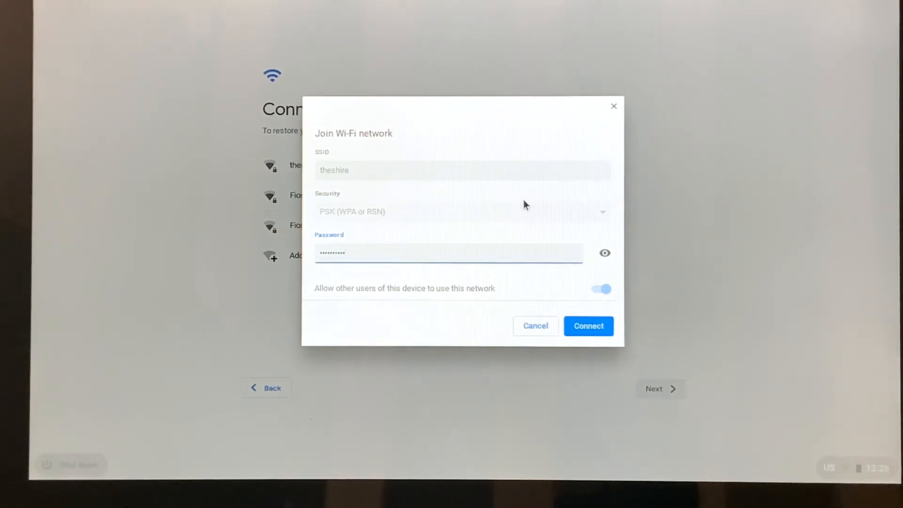
mouse_move(605, 254)
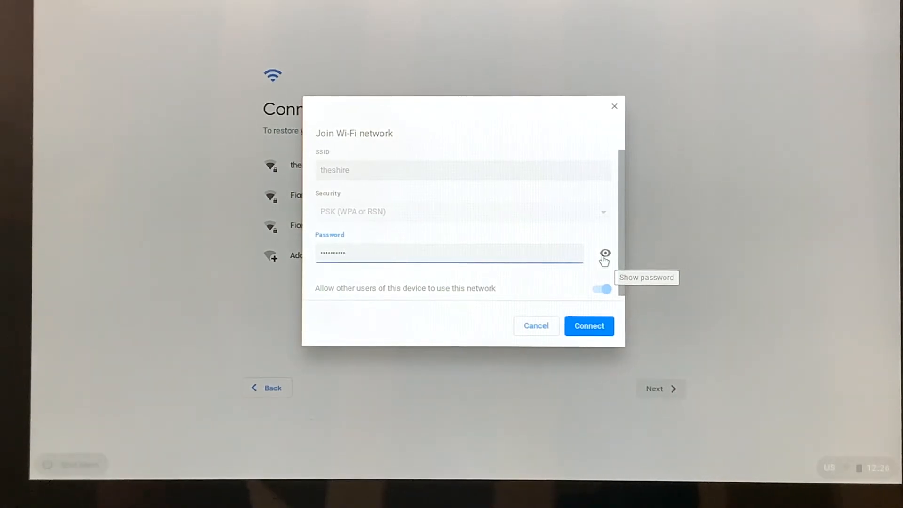
mouse_move(608, 410)
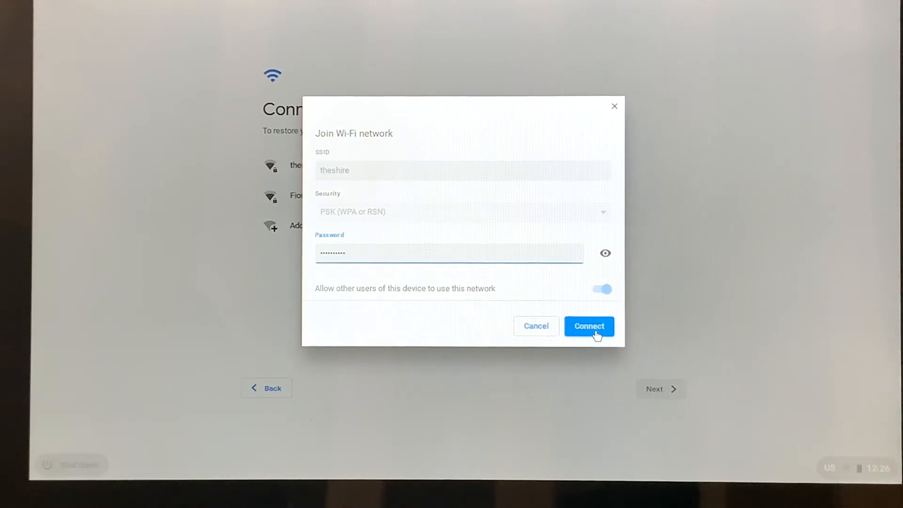
click(588, 325)
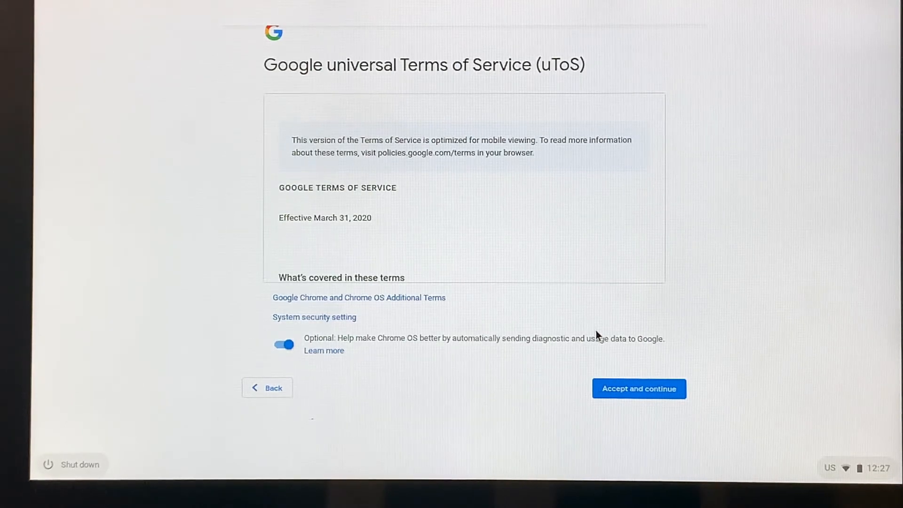
mouse_move(554, 227)
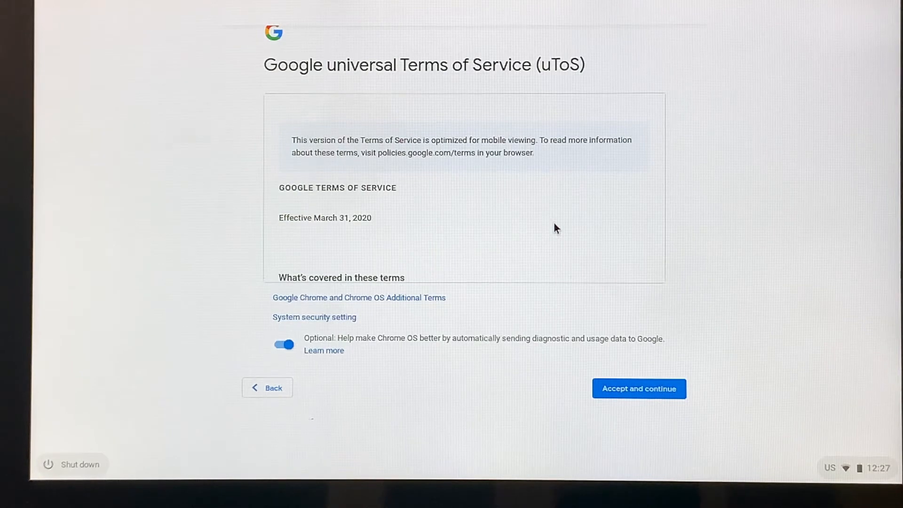
mouse_move(625, 360)
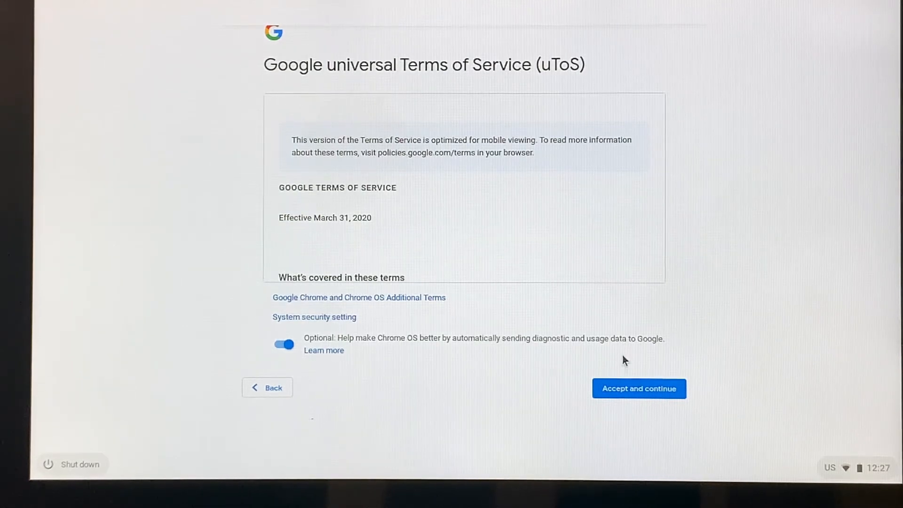
Choose "Accept and continue" on the Google universal Terms of Service page
click(638, 388)
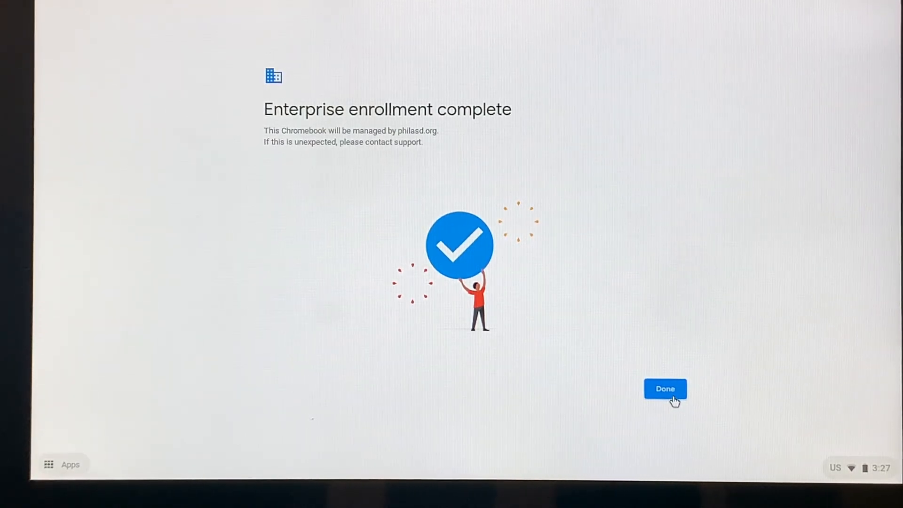
Dismiss the Enterprise enrollment complete screen for philasd.org with Done
click(665, 389)
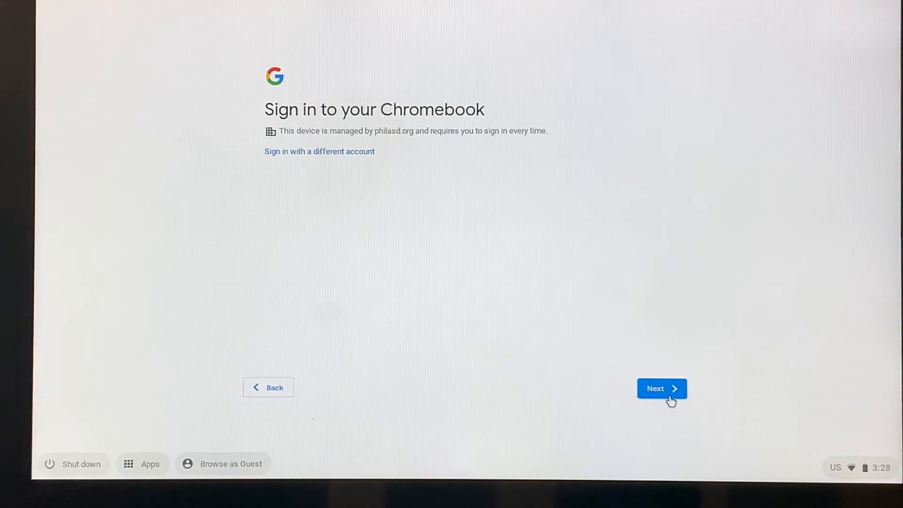
Continue past the Sign in to your Chromebook prompt to the philasd.org SSO page
click(661, 388)
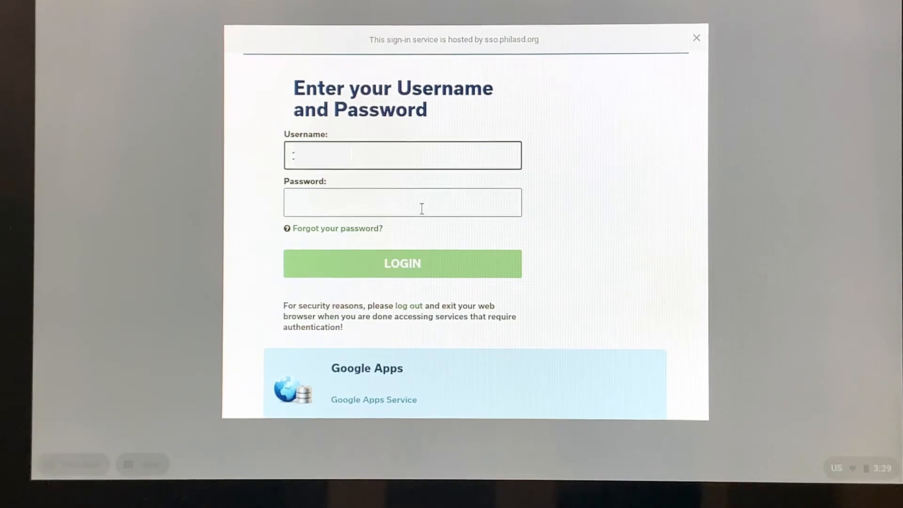
Enter the student's password on the philasd.org sign-on page and submit LOGIN
click(402, 202)
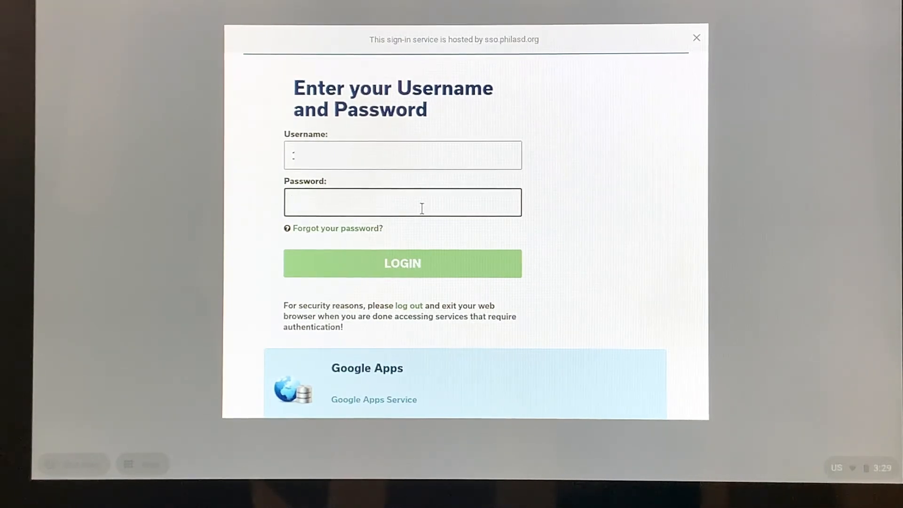
click(402, 202)
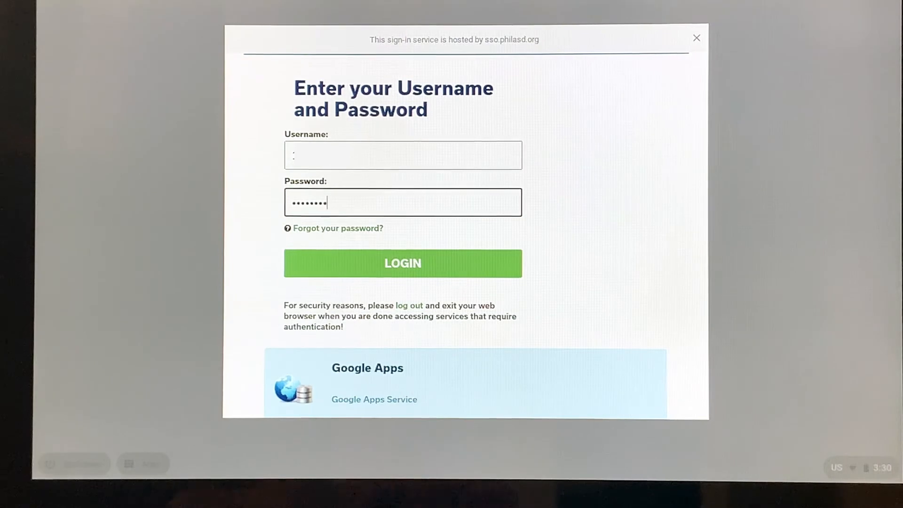
text(•)
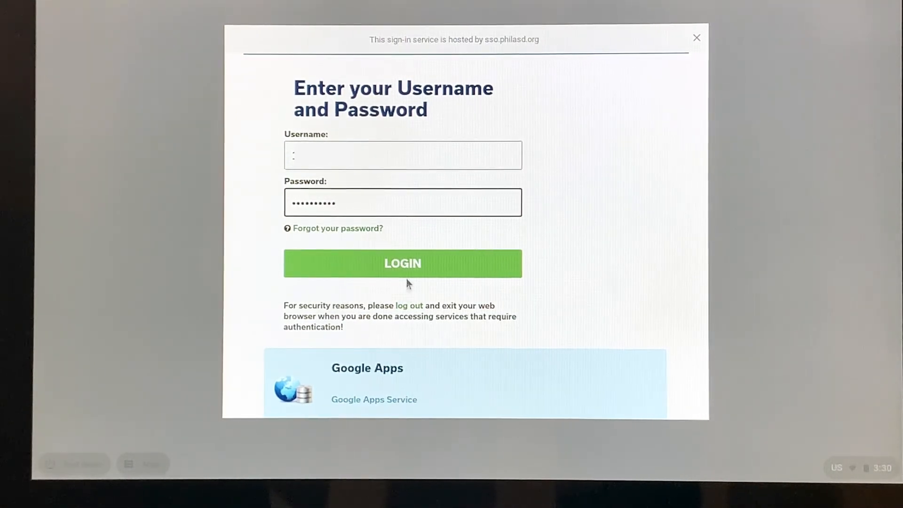
click(402, 264)
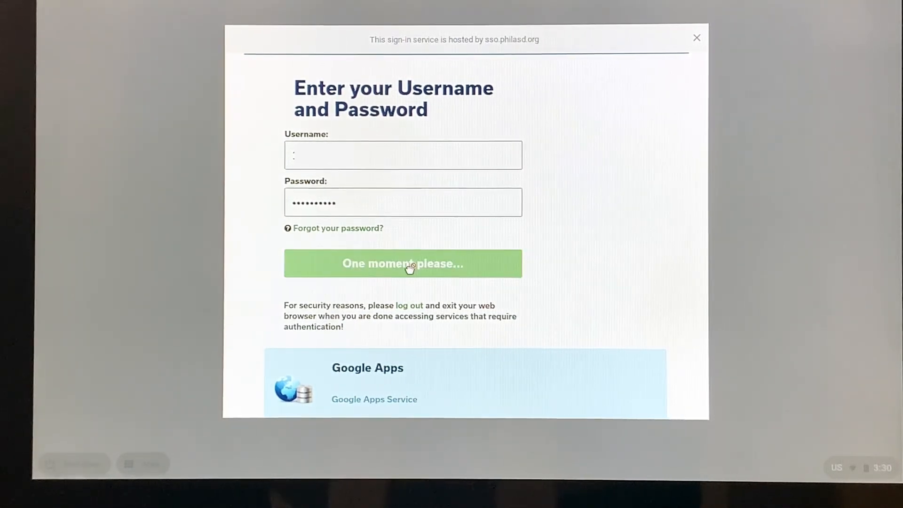
click(402, 263)
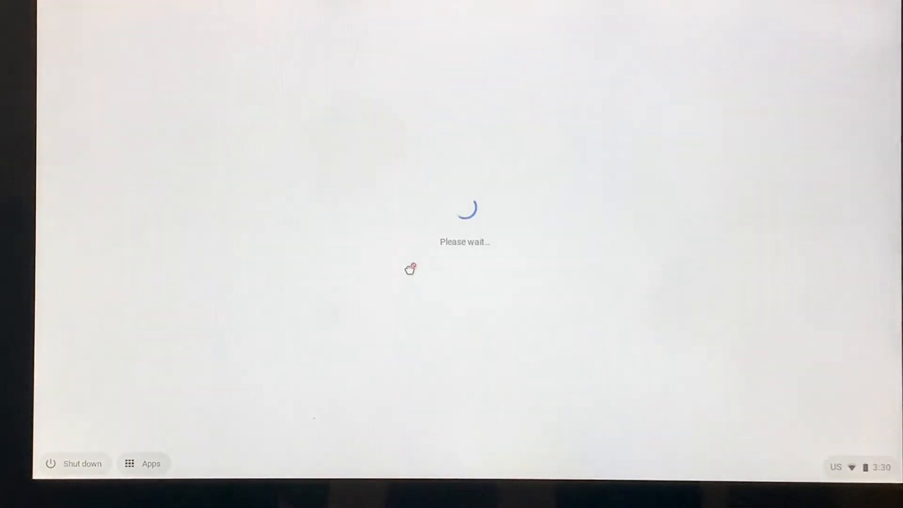